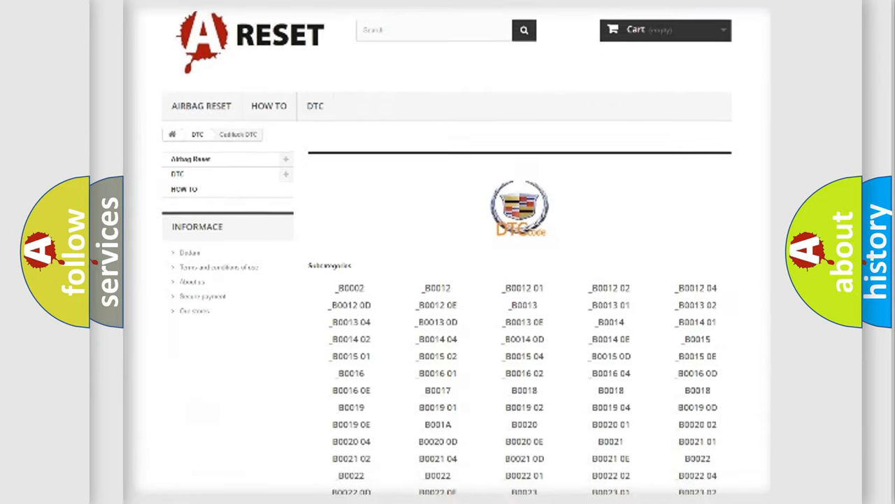
- Enter '320A4B' so the Code reads B320A4B, showing Definition and Description headings
scroll(down, 3)
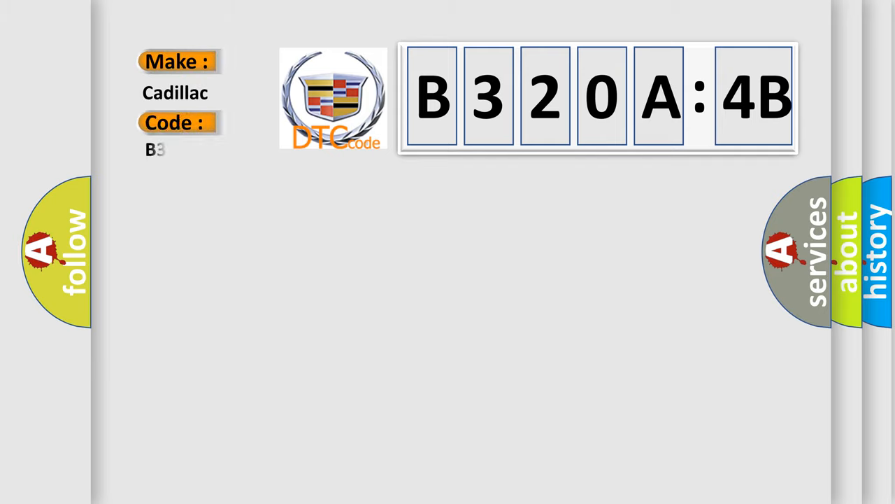
text(320A4B)
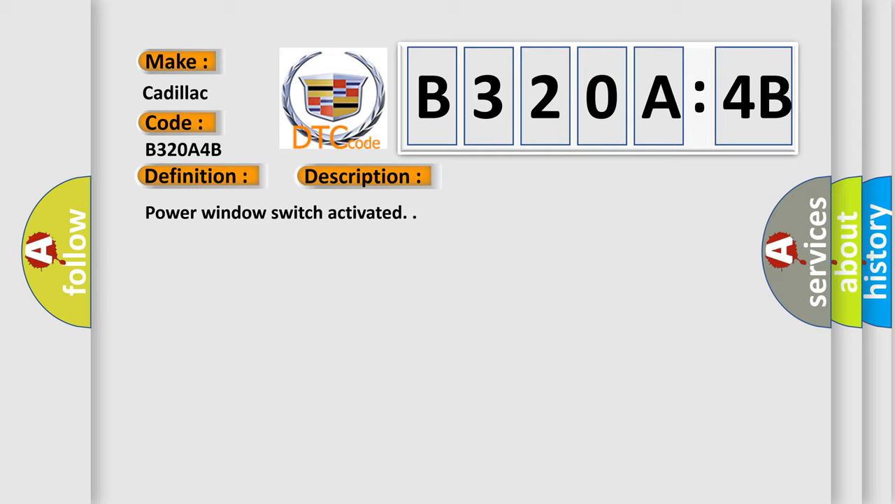
- Reveal the Cause heading with text on front window motor voltage loss and over-temperature
click(514, 176)
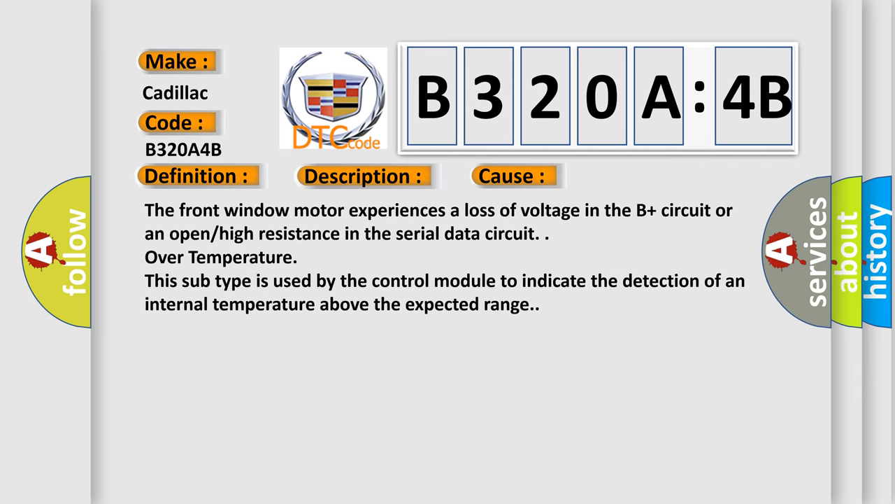